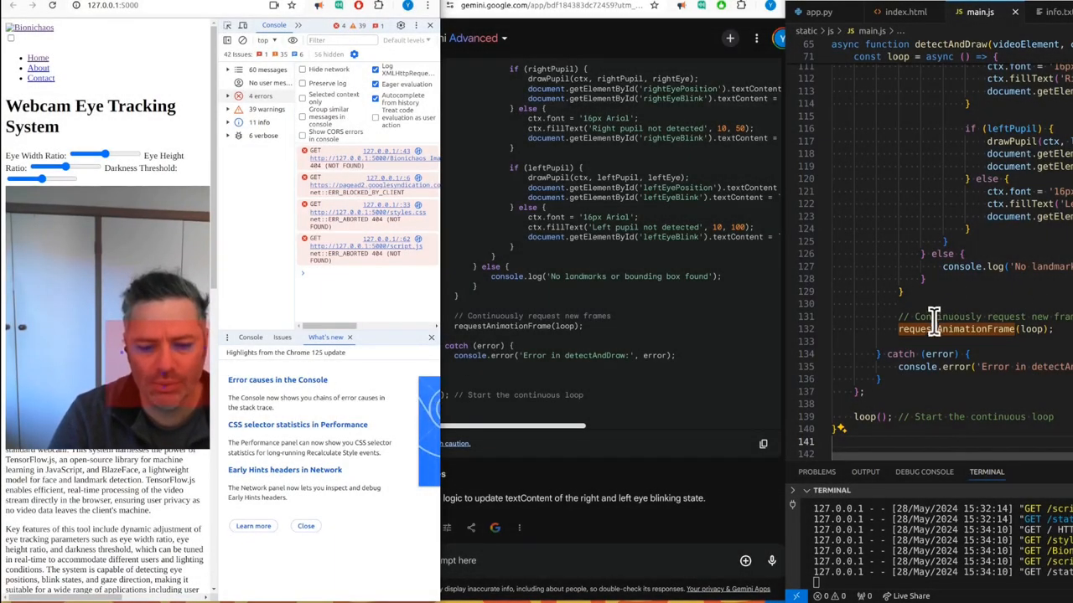
Add a note at the end of main.js asking what sets the canvas transparency
scroll("down", 3)
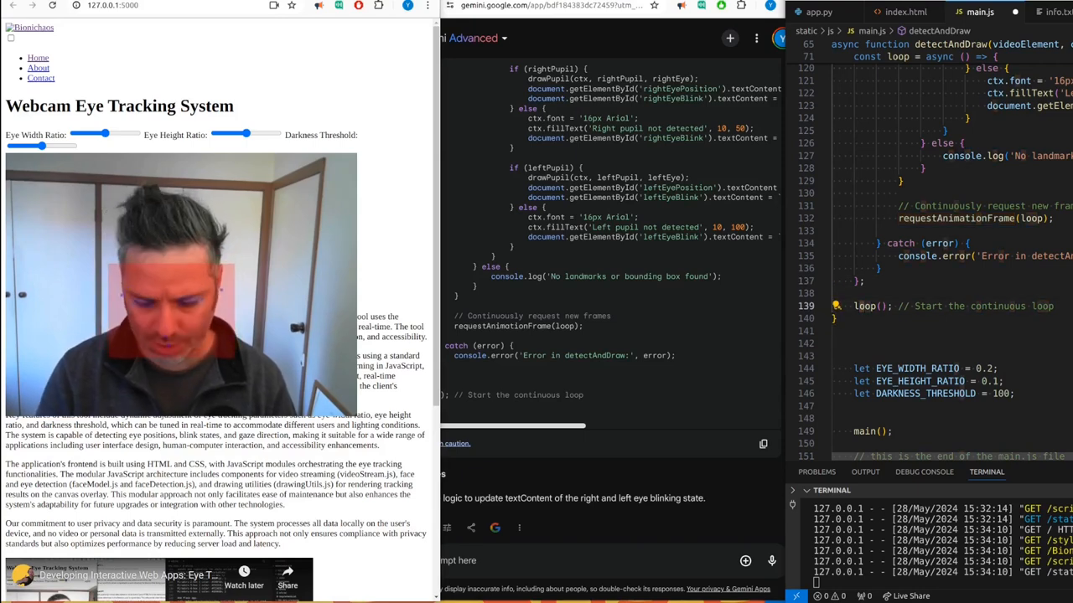
scroll("down", 3)
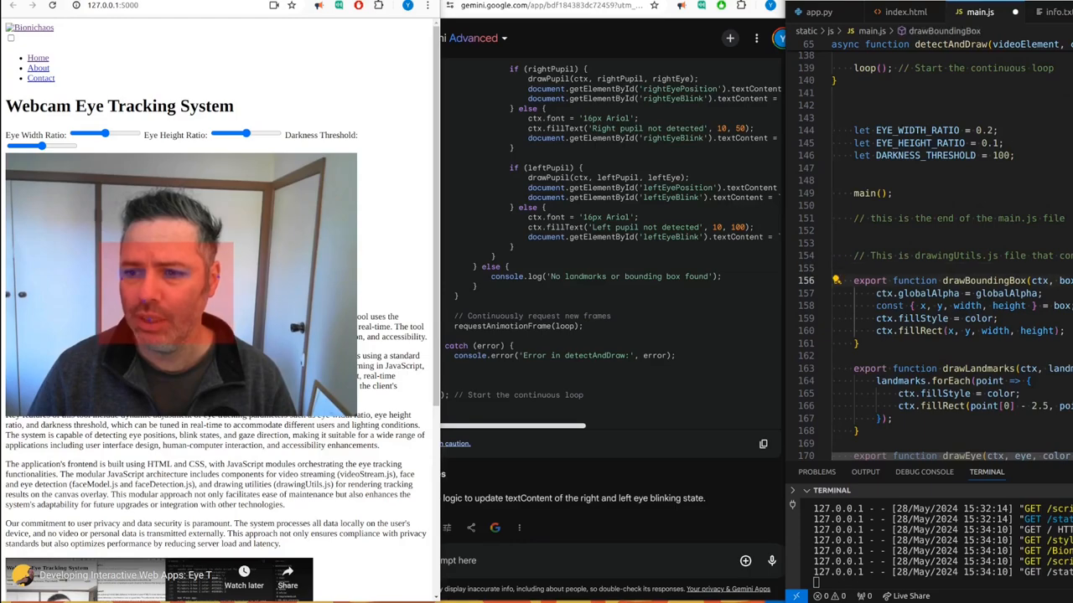
scroll("down", 3)
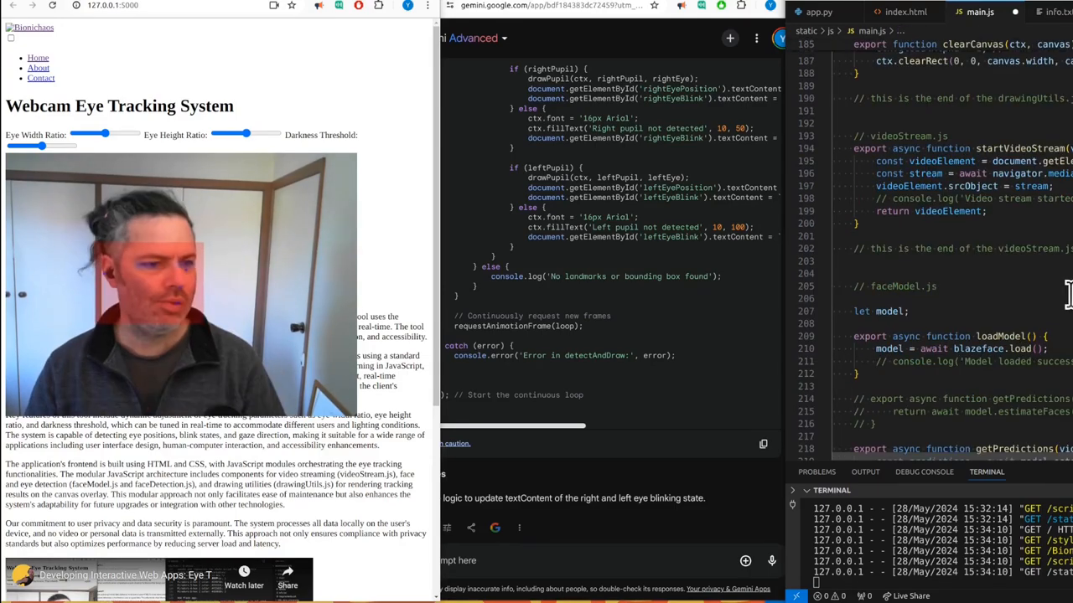
scroll("down", 3)
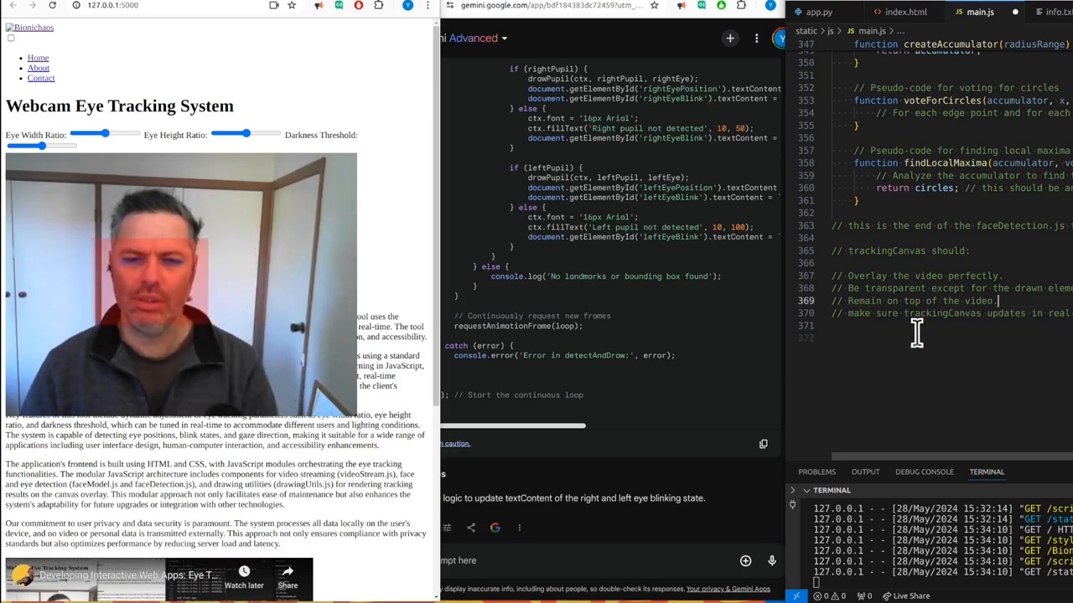
double_click(885, 288)
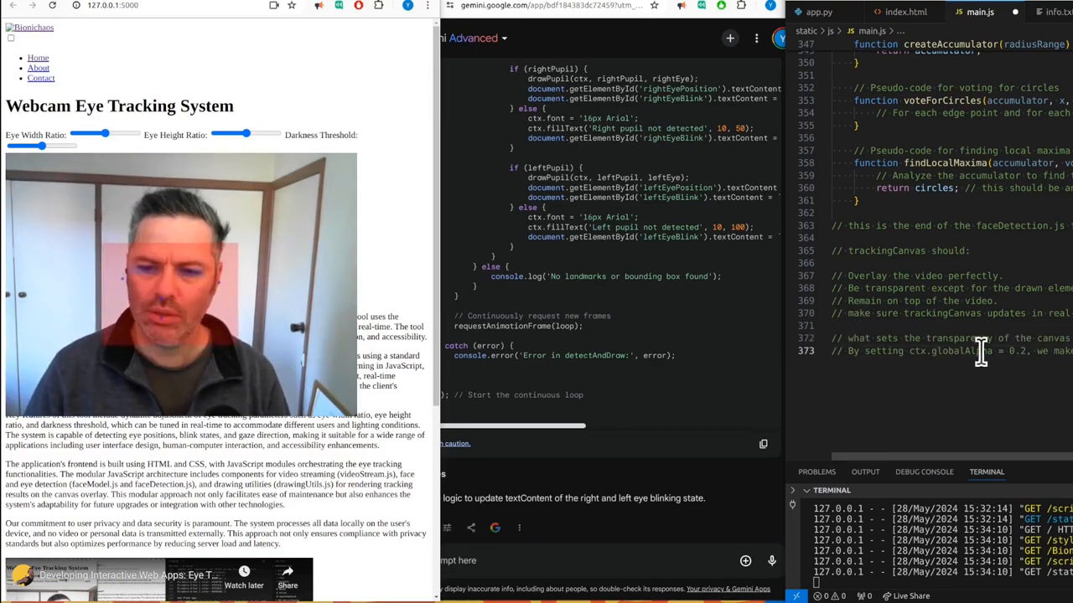
Locate globalAlpha and find its use, ctx.globalAlpha = 0.2, in drawBoundingBox
double_click(952, 352)
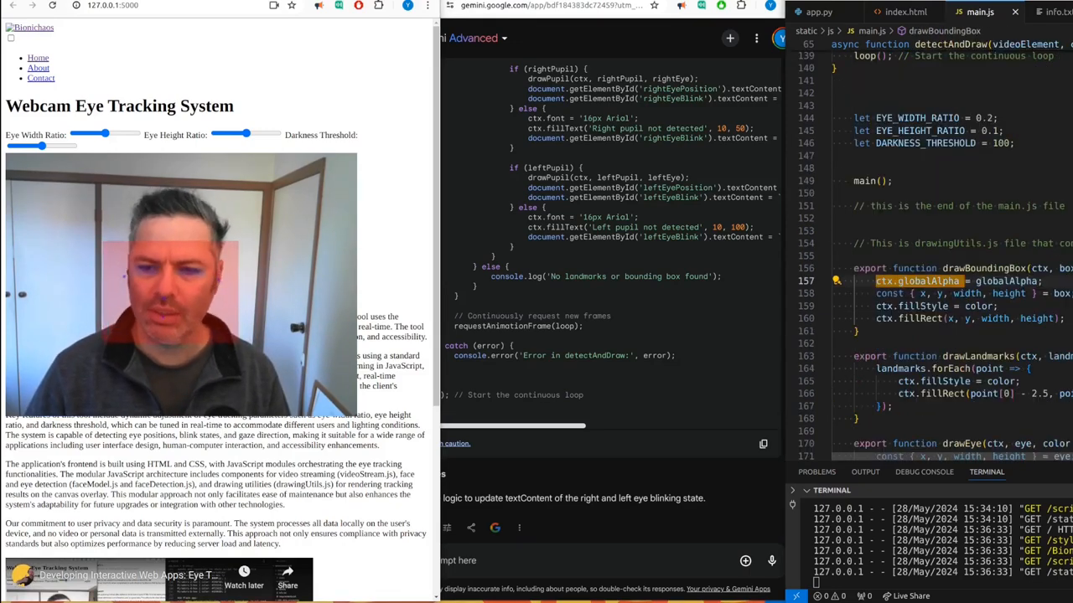
scroll("down", 3)
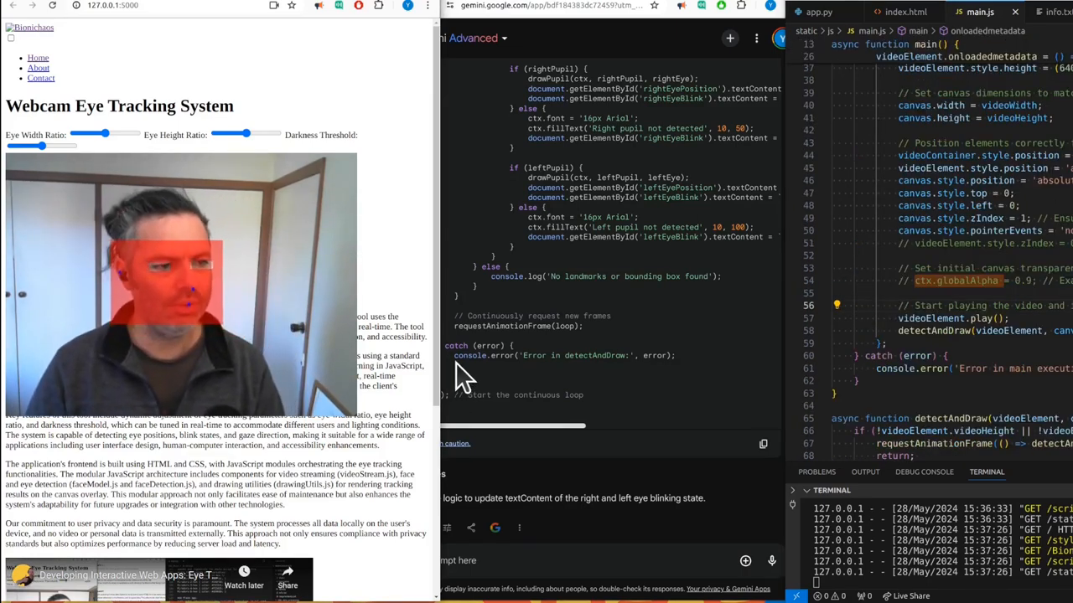
Set the initial canvas globalAlpha to 0.9 in main.js and switch to index.html
scroll("down", 3)
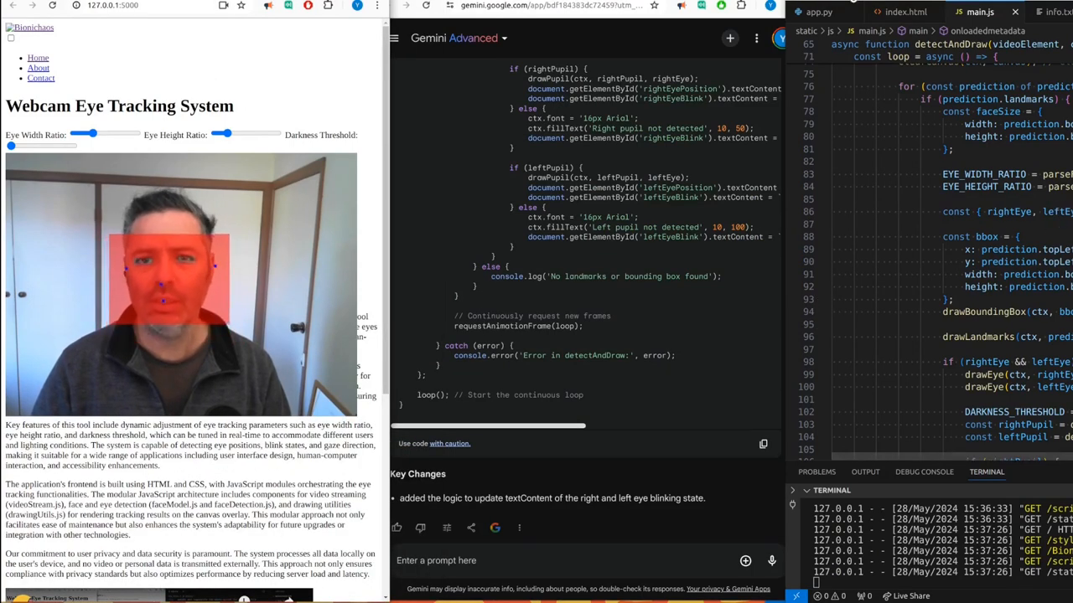
left_click(901, 14)
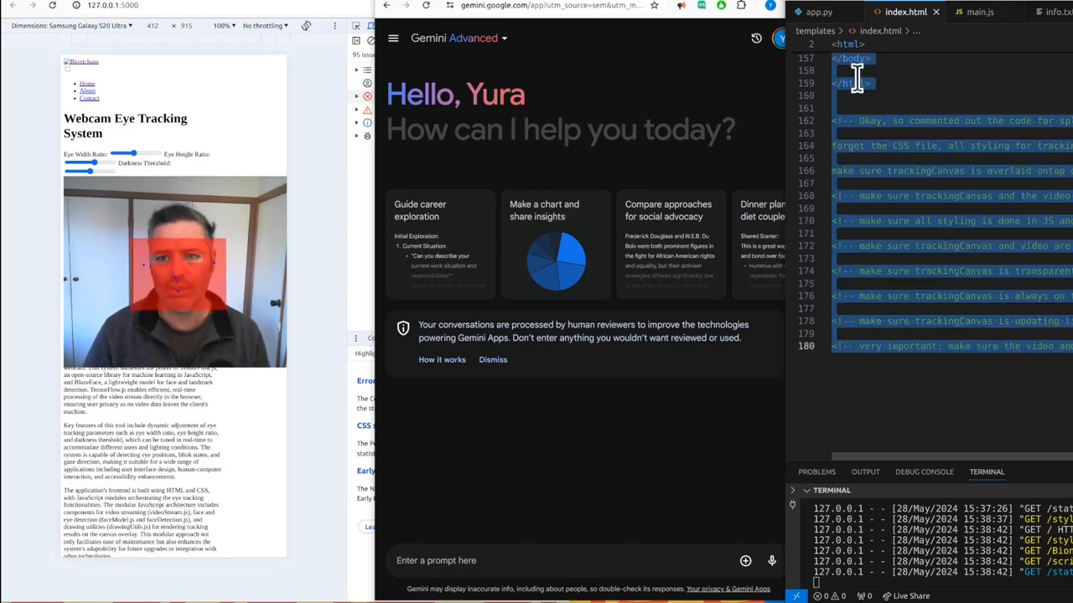
Gather the code of app.py and index.html to send to Gemini for refinement
left_click(818, 18)
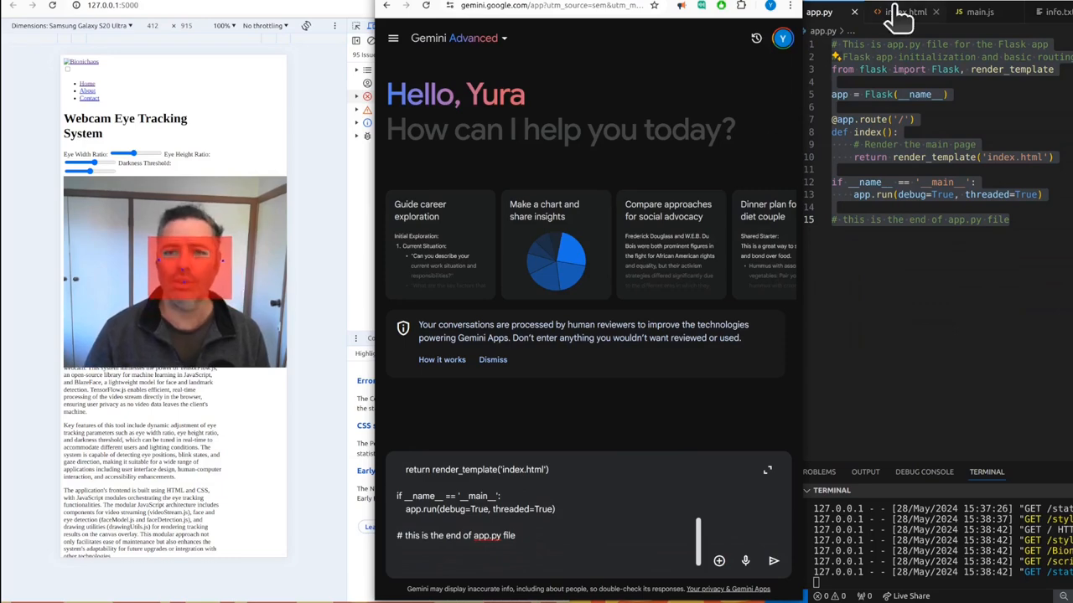
left_click(896, 12)
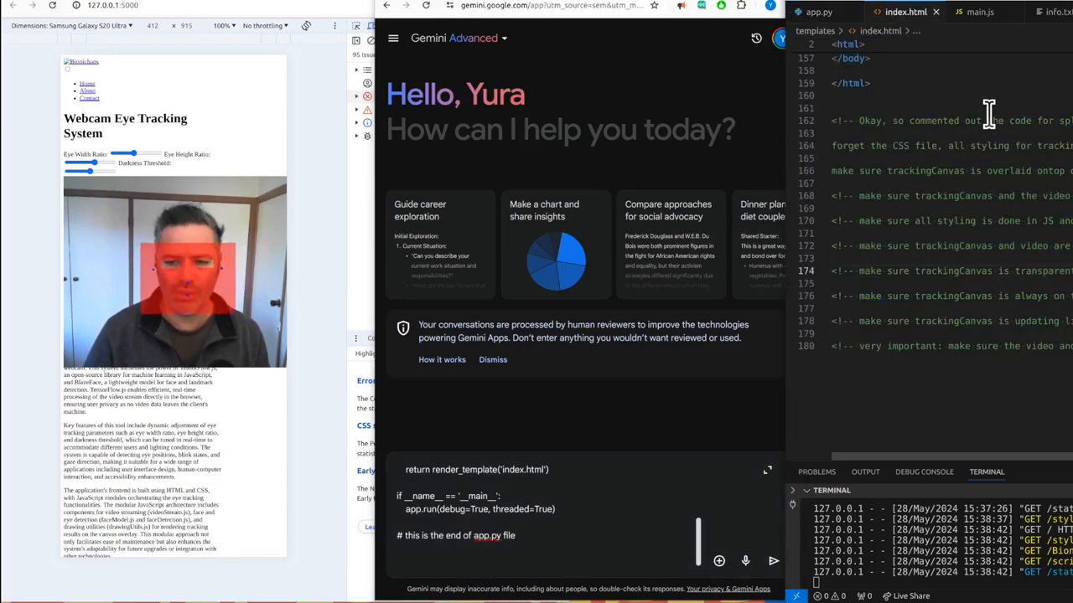
left_click(976, 17)
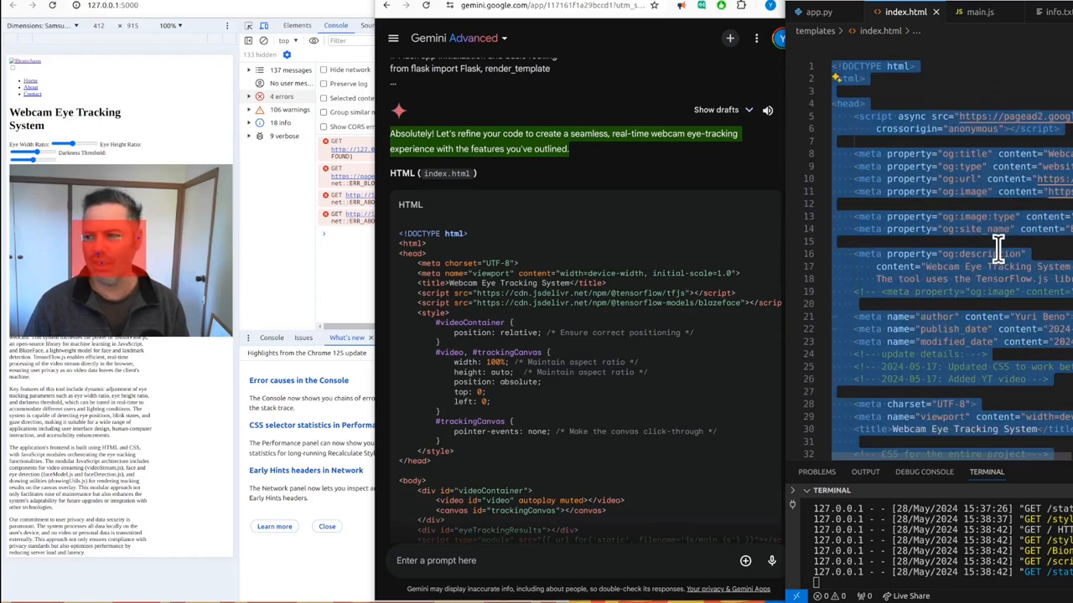
scroll("down", 3)
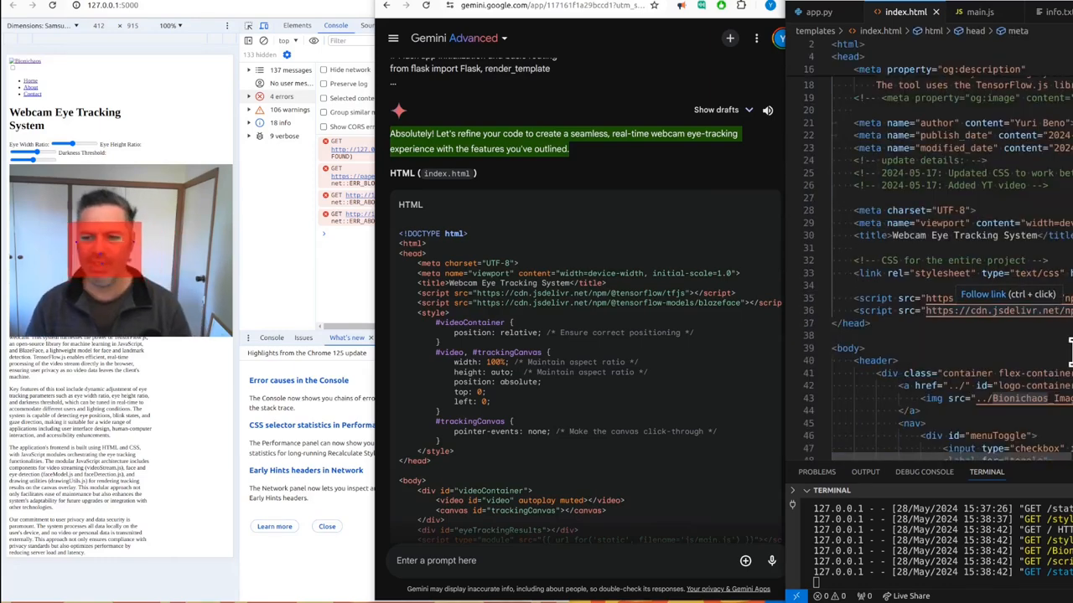
scroll("down", 3)
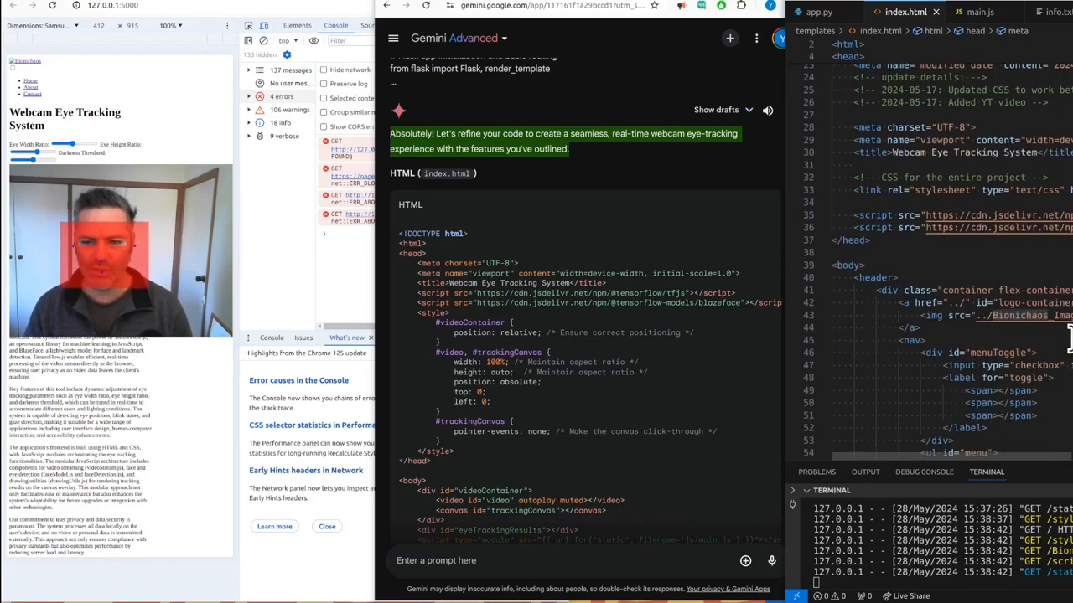
scroll("down", 3)
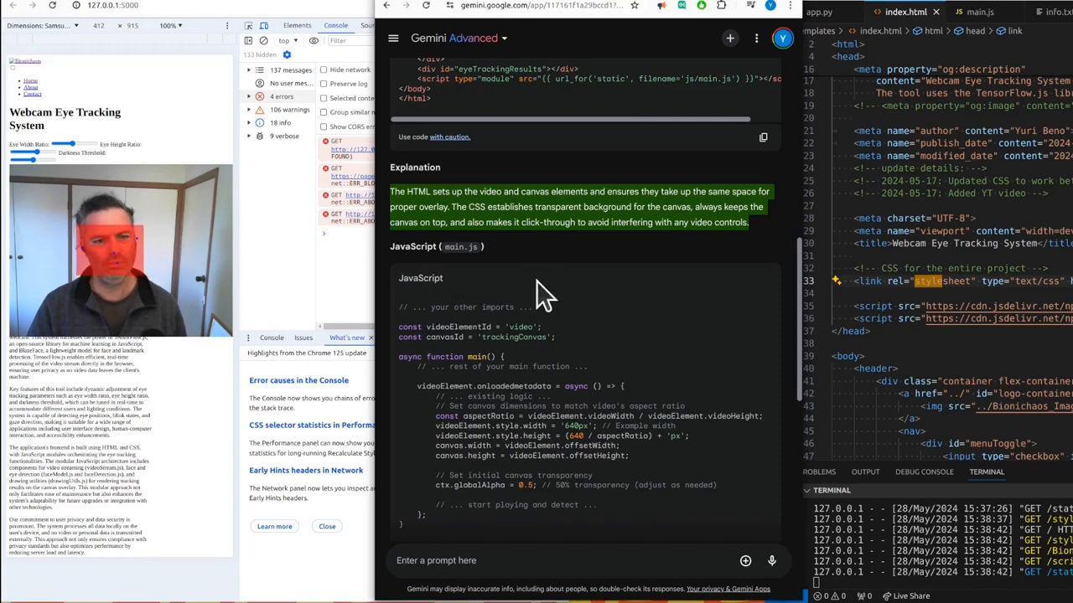
mouse_move(557, 285)
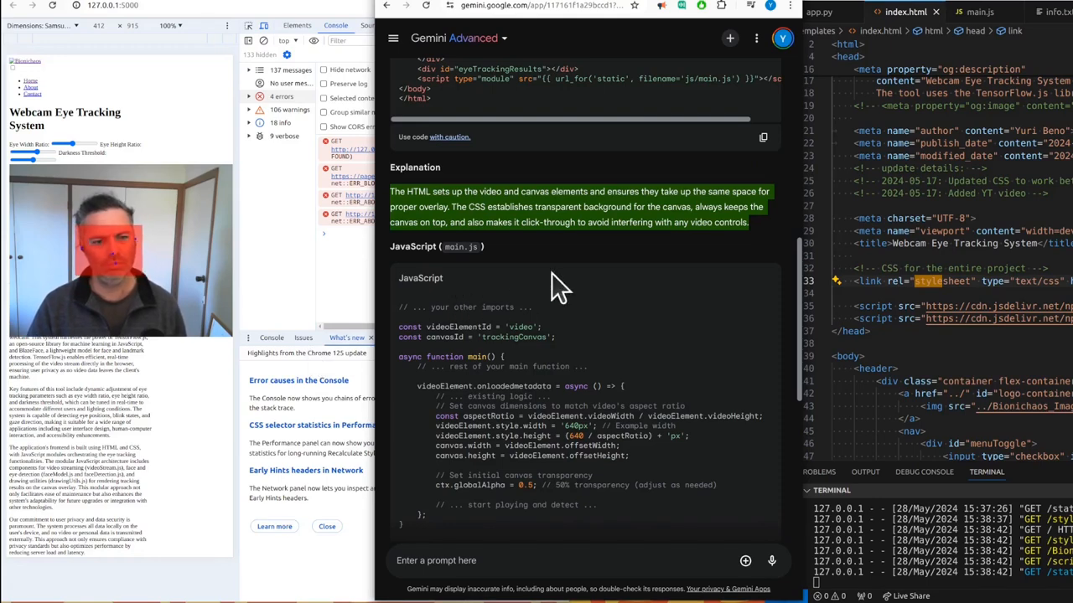
scroll("down", 3)
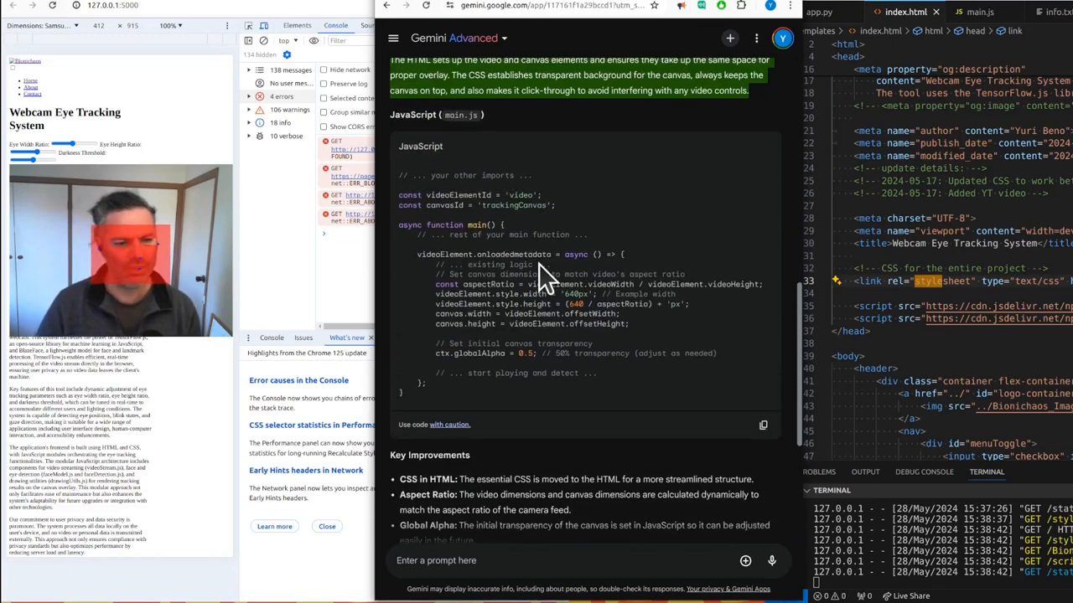
scroll("down", 3)
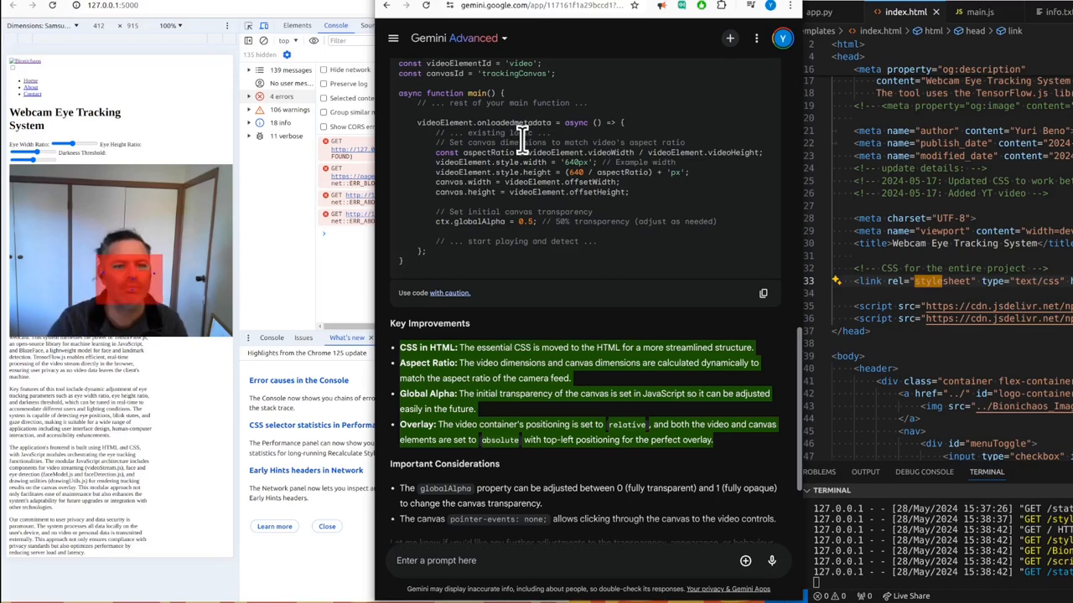
scroll("down", 3)
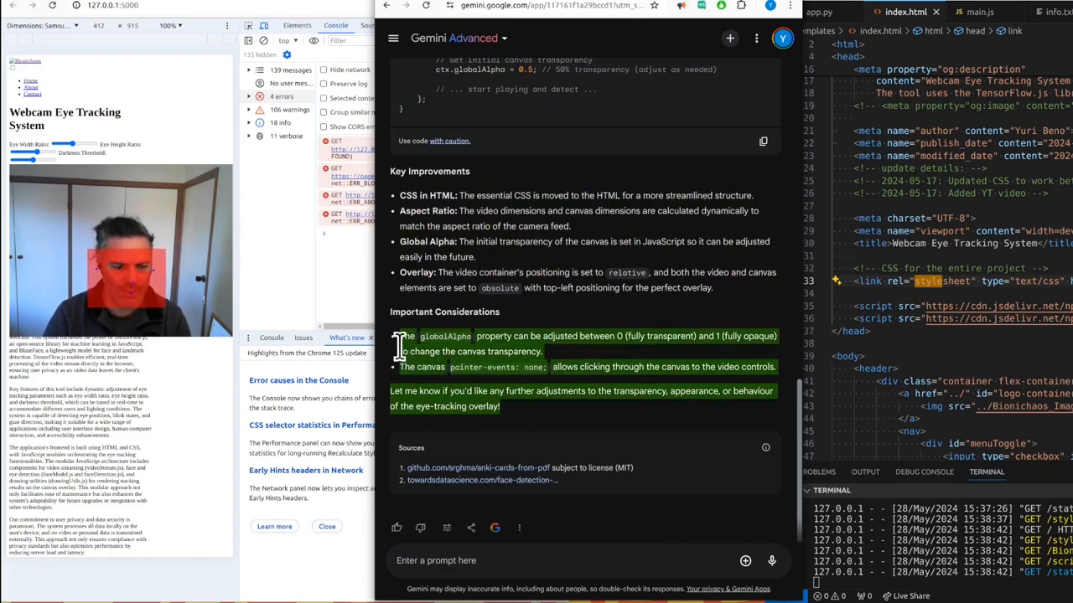
left_click(767, 561)
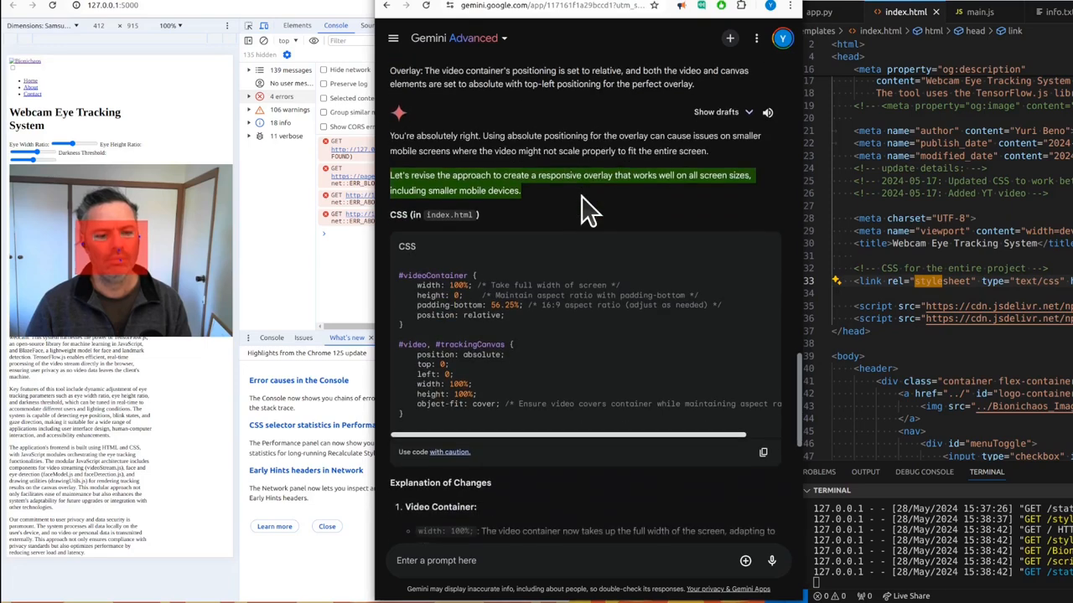
Review Gemini's responsive CSS keeping the video container at a 16:9 ratio
scroll("down", 3)
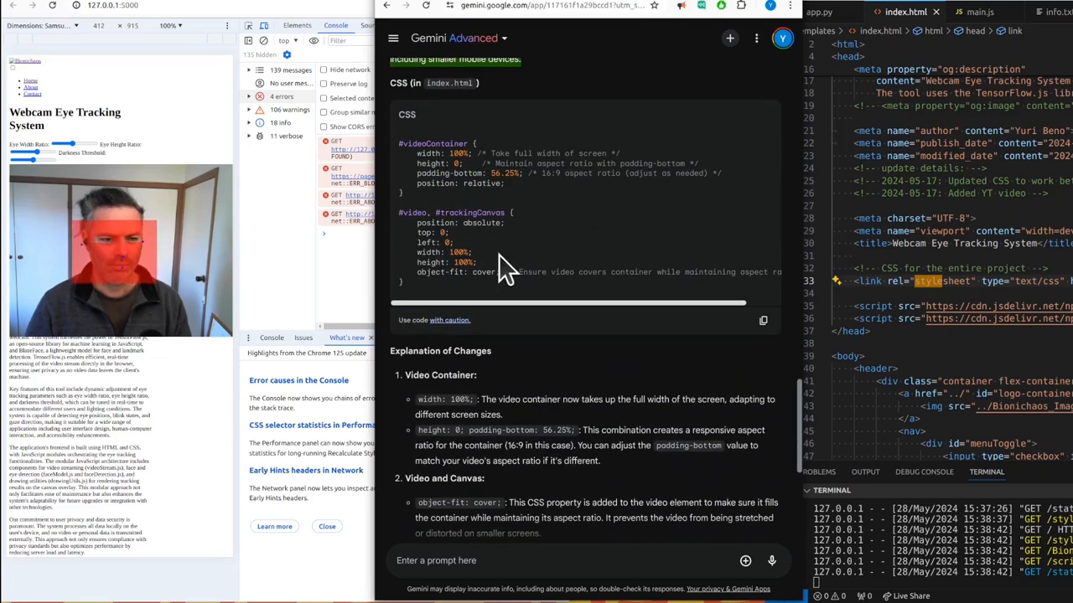
scroll("down", 3)
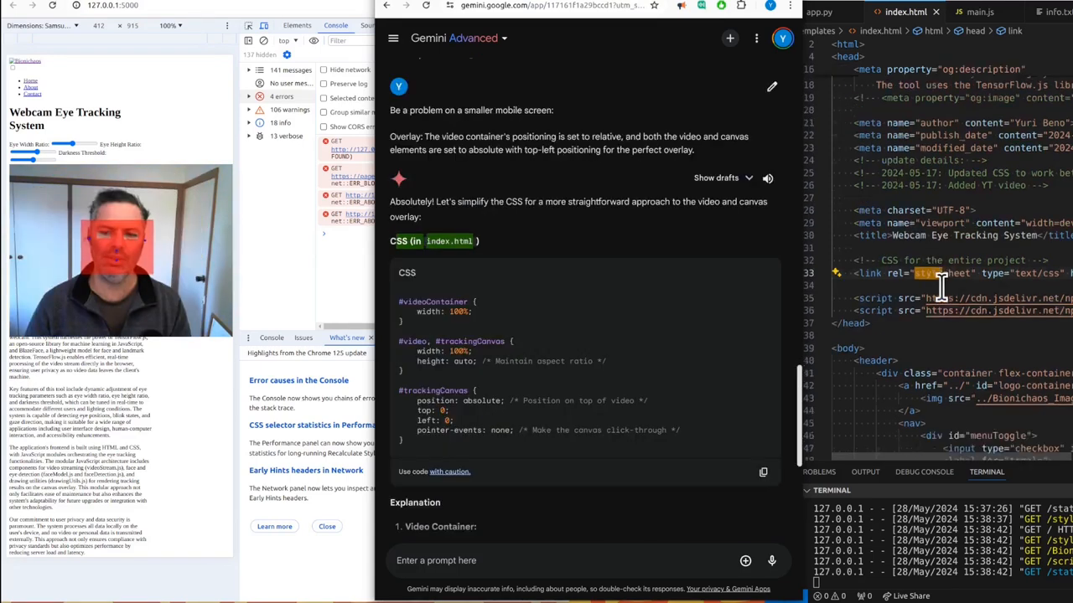
Review Gemini's simpler CSS with full-width video and a click-through tracking canvas
scroll("down", 3)
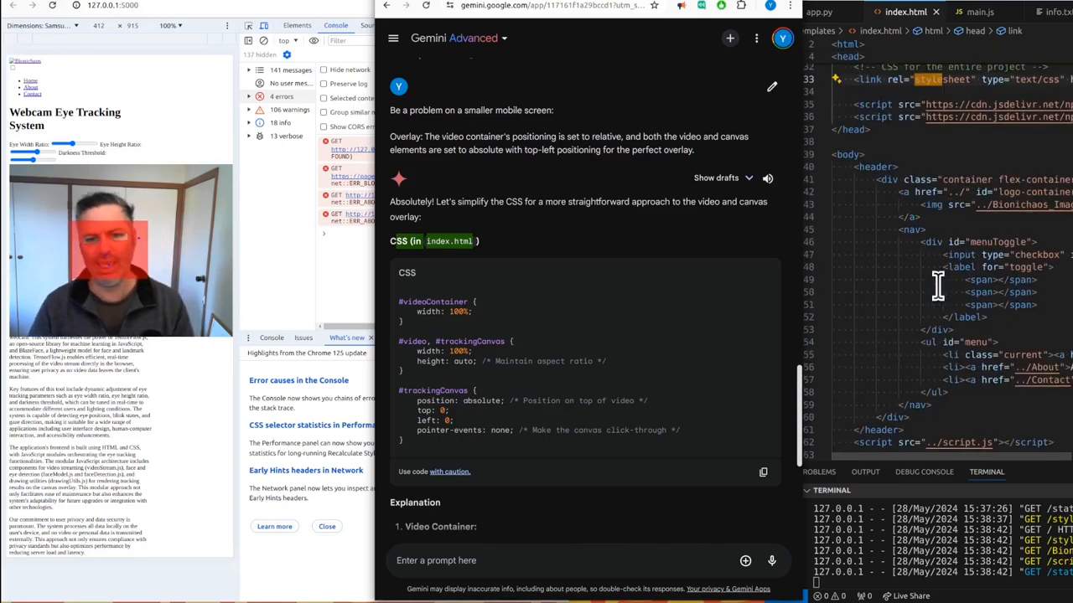
scroll("down", 3)
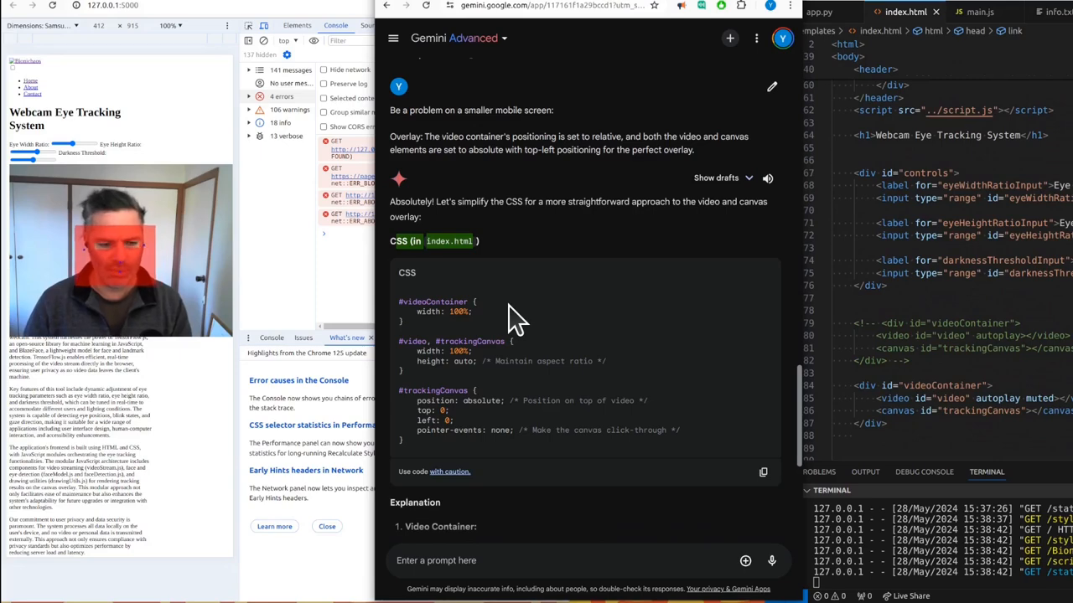
mouse_move(500, 385)
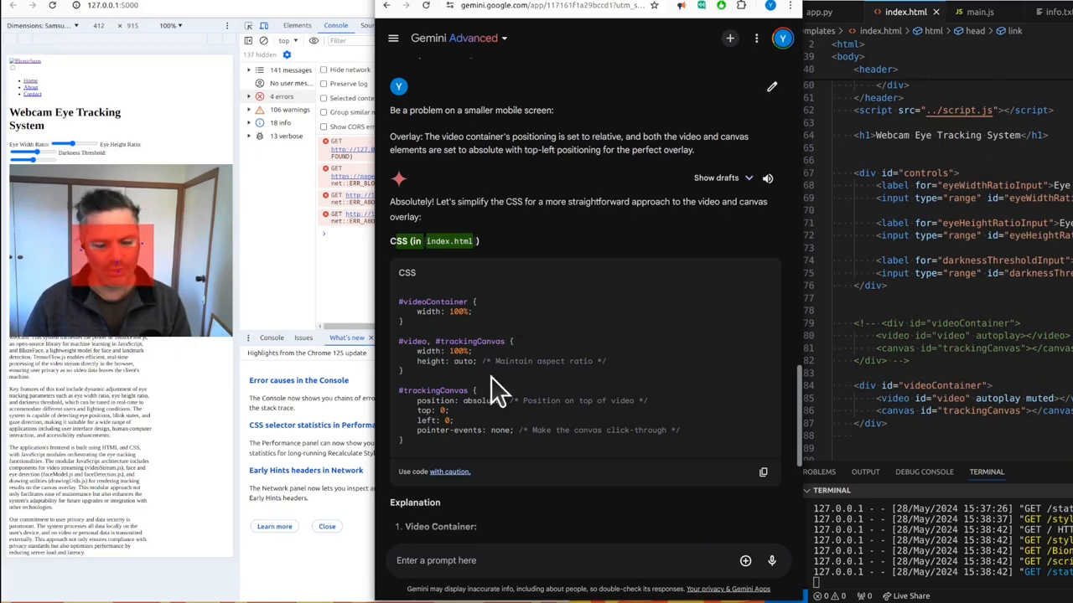
scroll("down", 3)
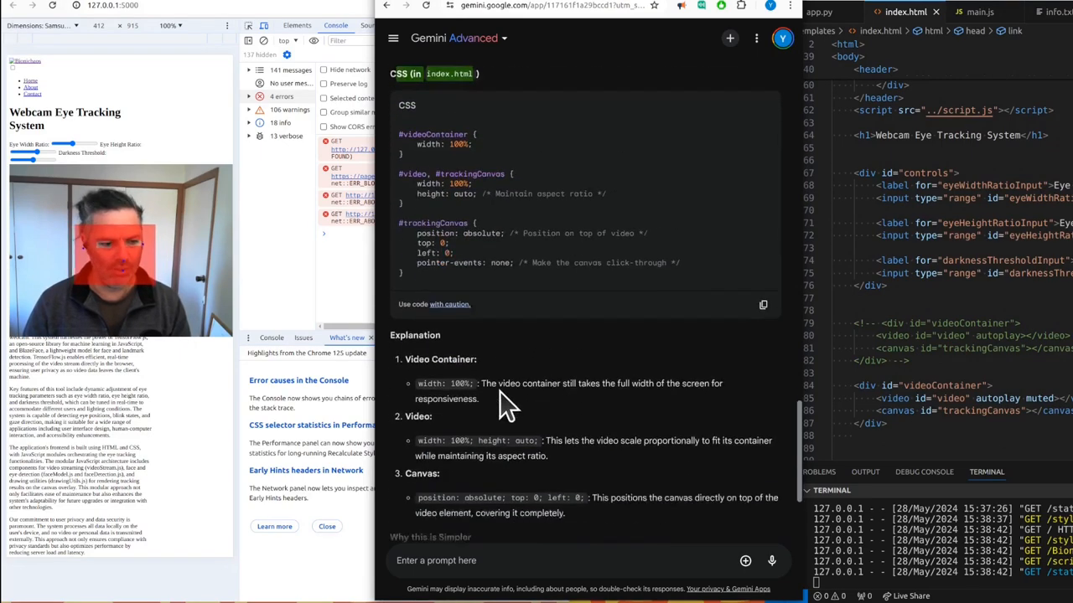
scroll("down", 3)
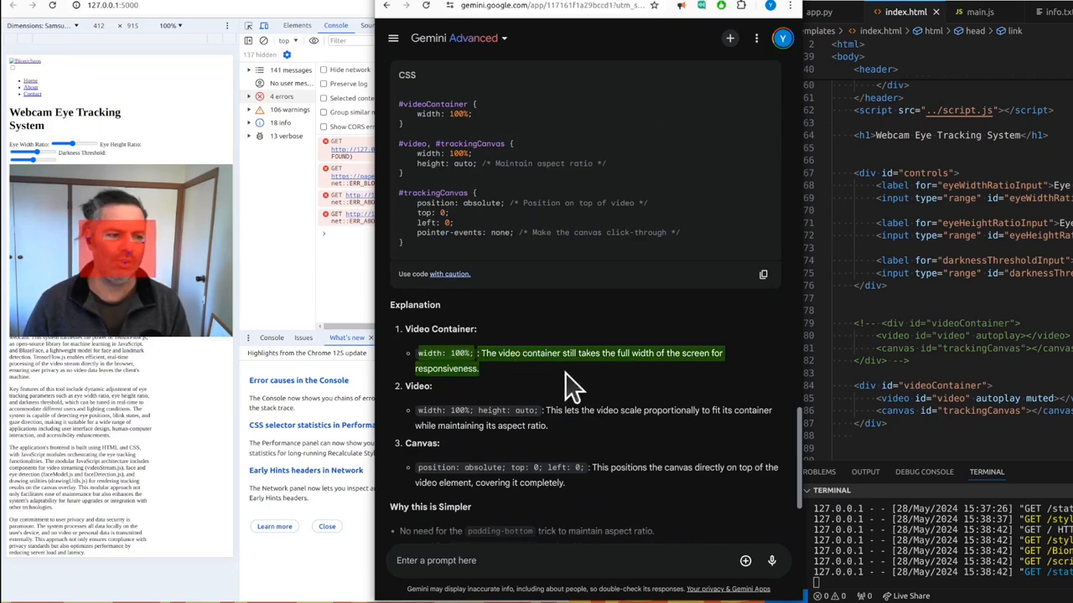
scroll("down", 3)
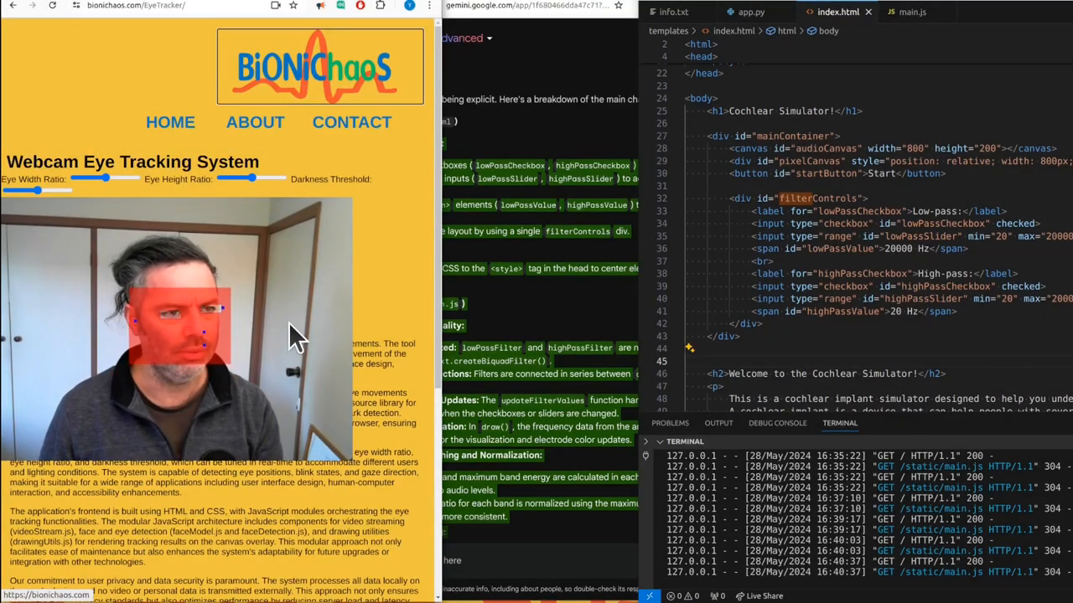
Return to the bioniChaos home page and browse its EEG and ECG tool tiles
left_click(171, 121)
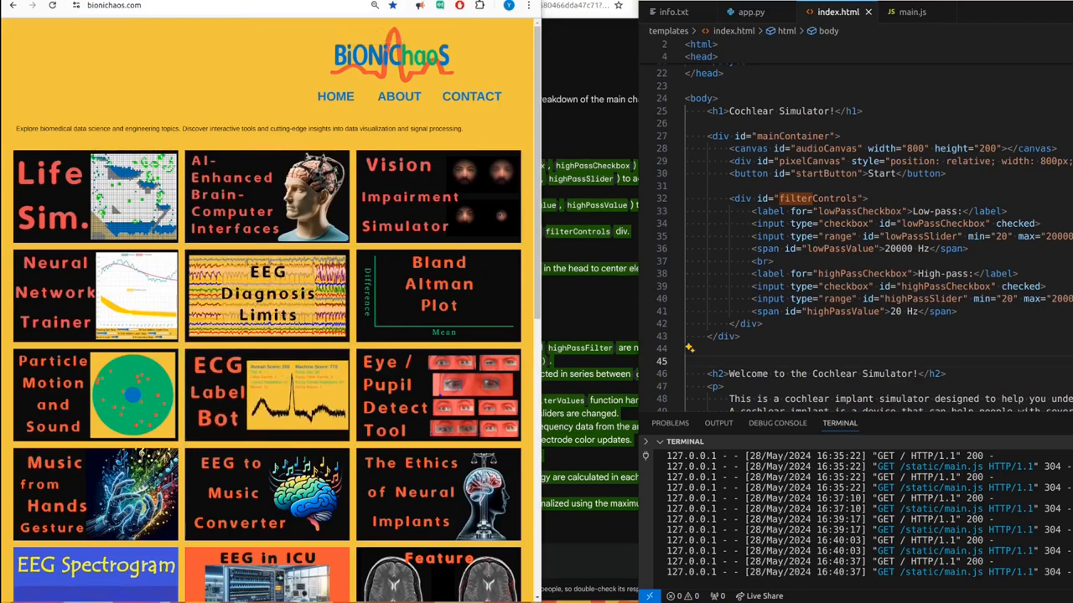
scroll("down", 3)
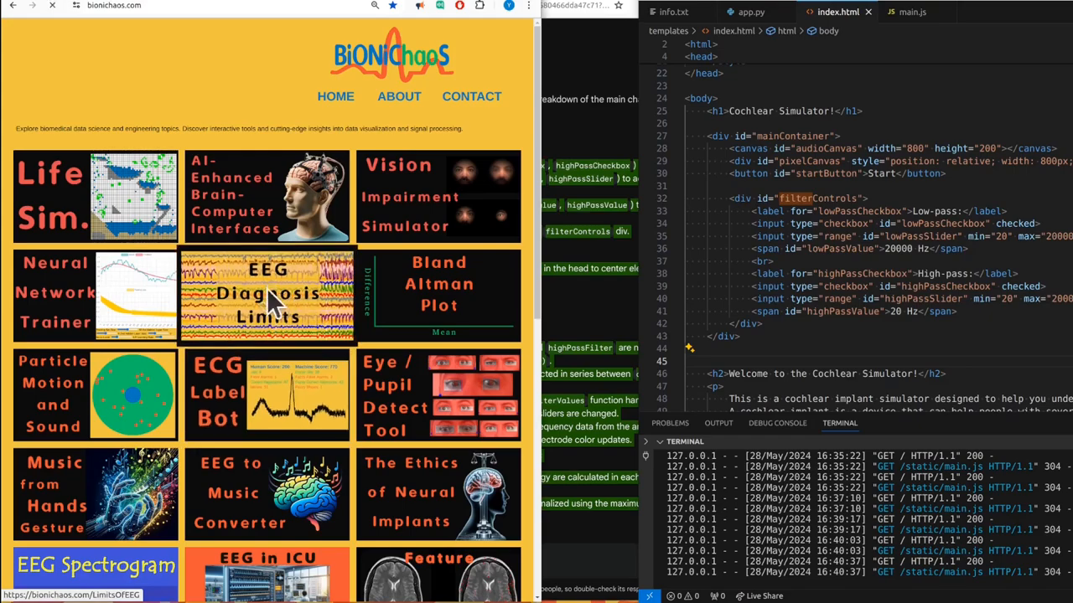
left_click(266, 293)
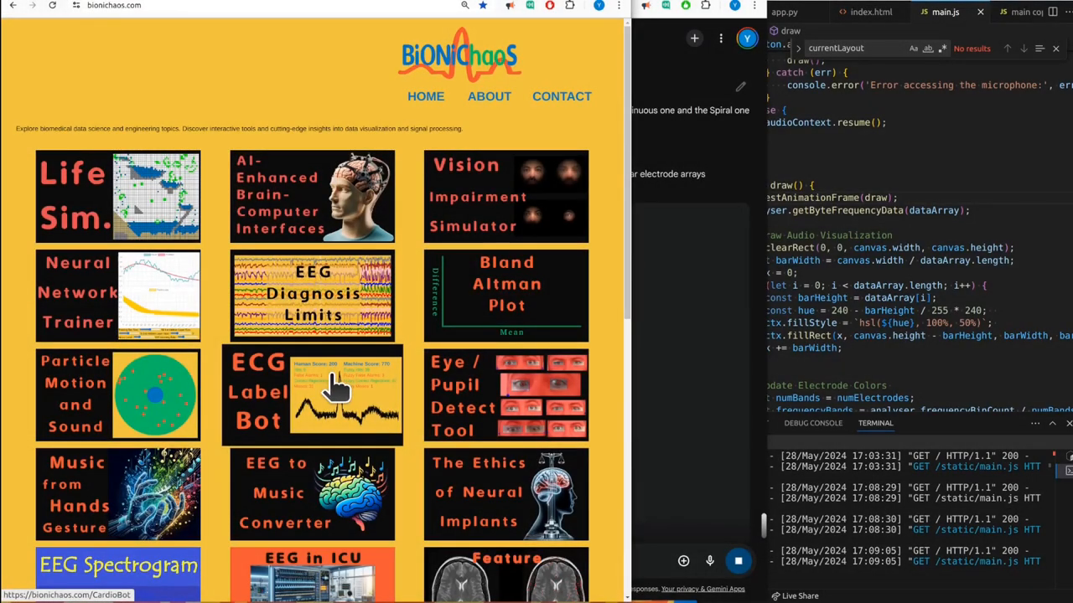
scroll("down", 3)
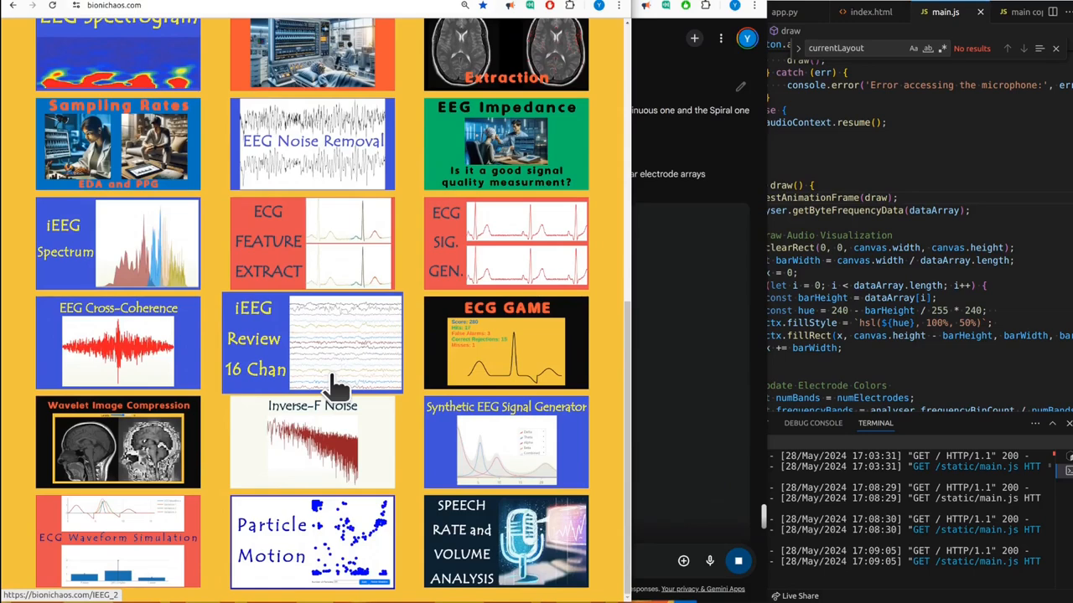
scroll("up", 3)
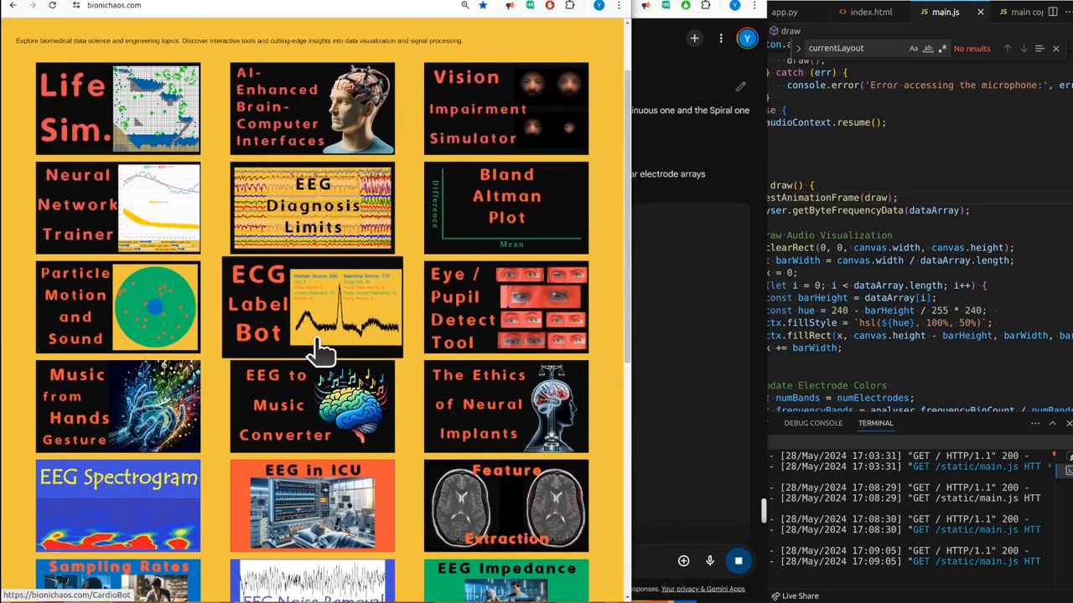